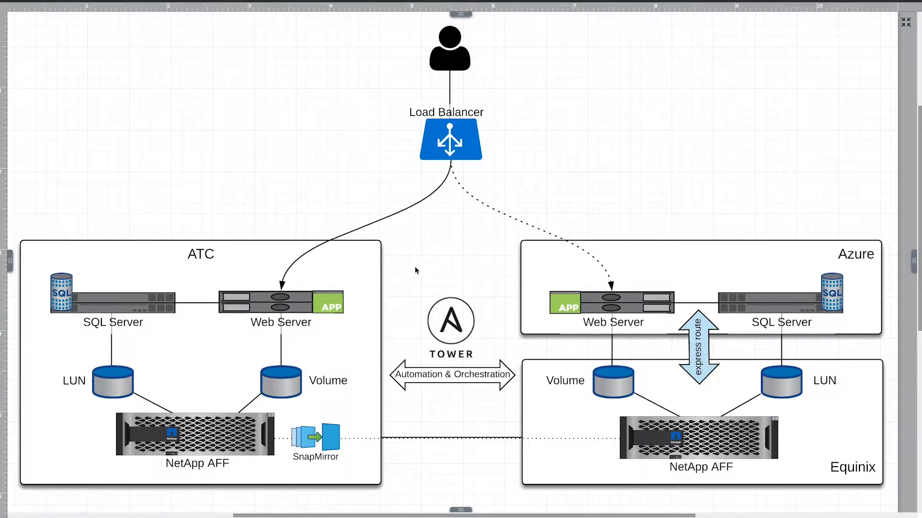
click(699, 434)
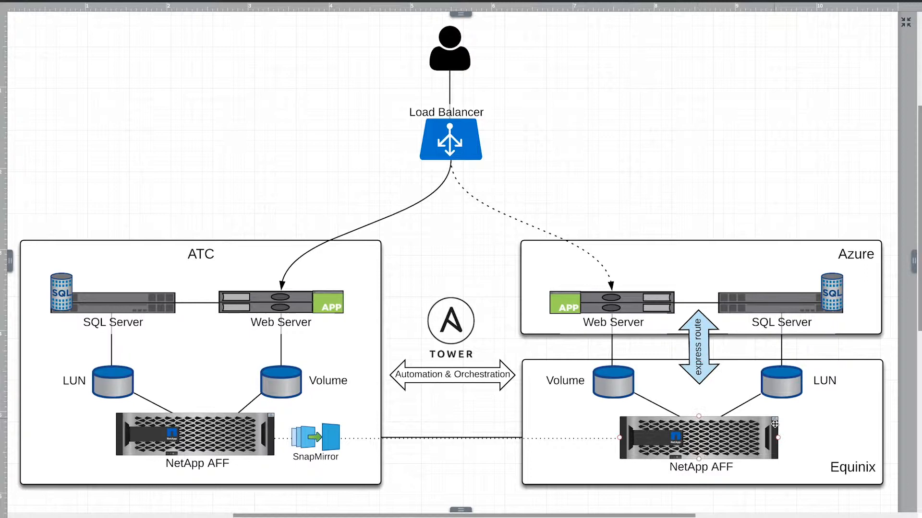